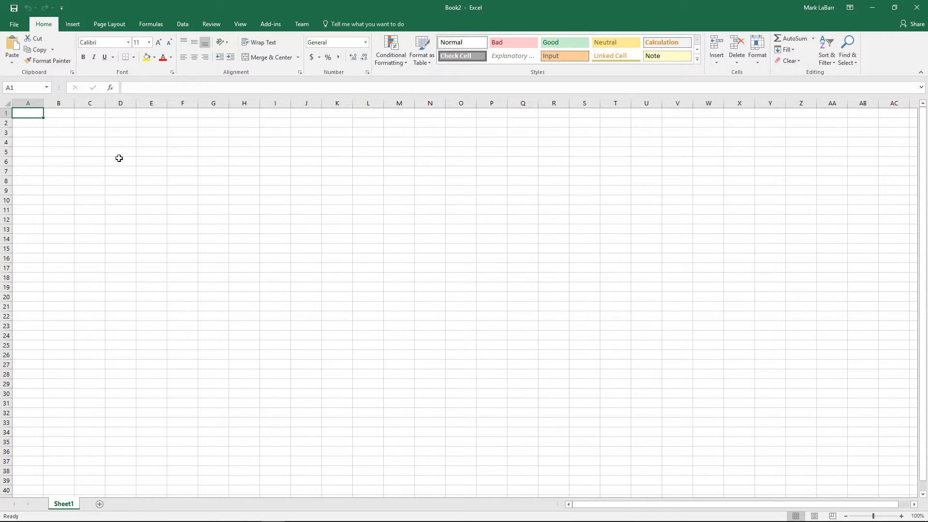
mouse_move(123, 163)
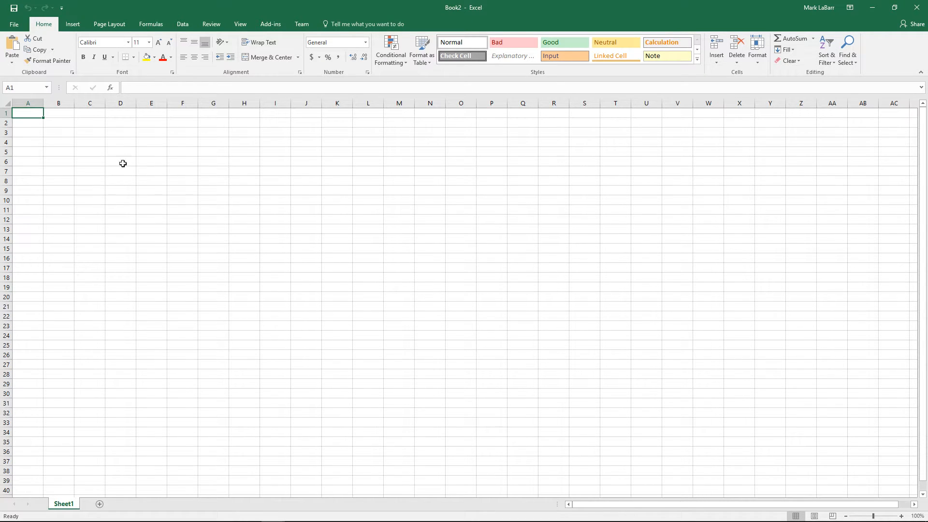
mouse_move(128, 185)
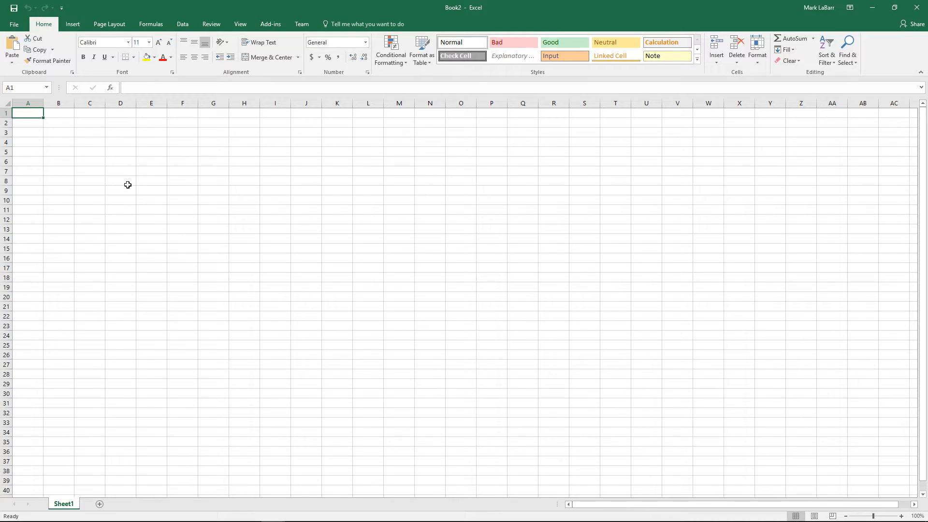
Start a new From Web query with the support page URL so Navigator lists its tables.
click(182, 24)
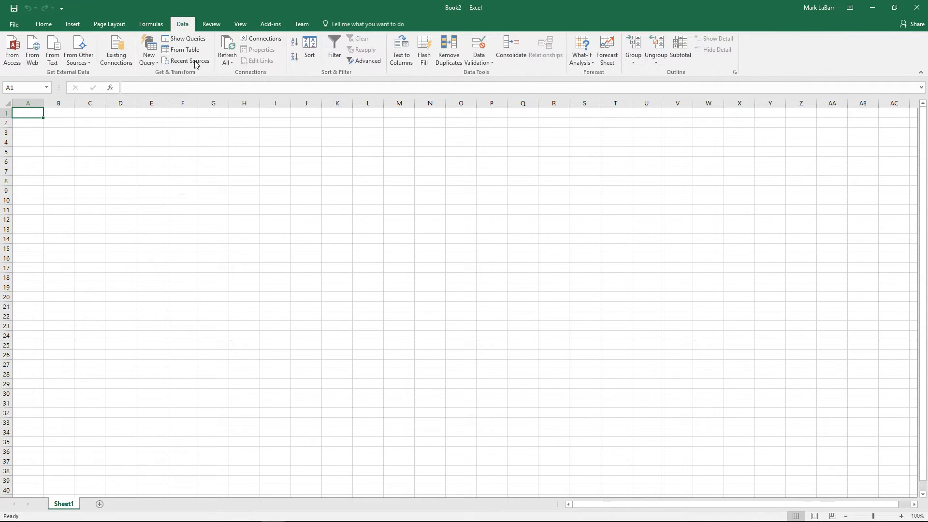
click(148, 50)
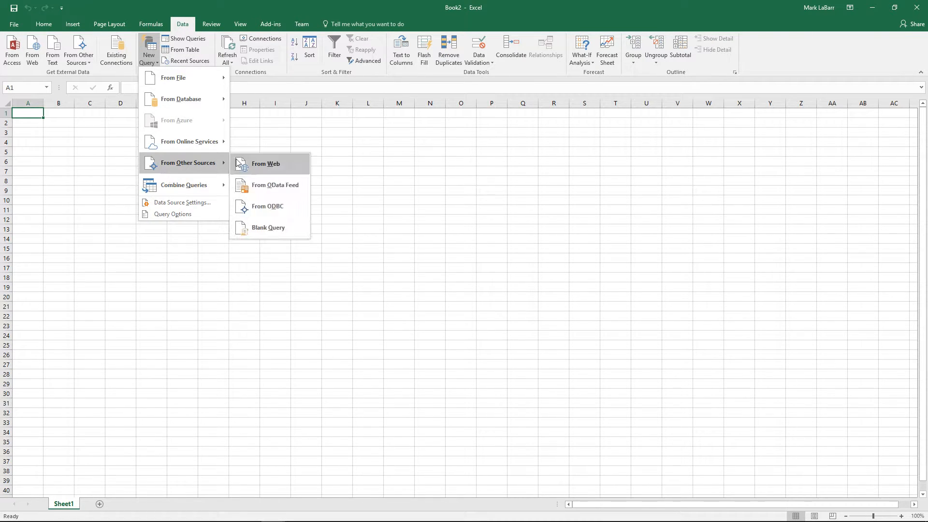
click(216, 218)
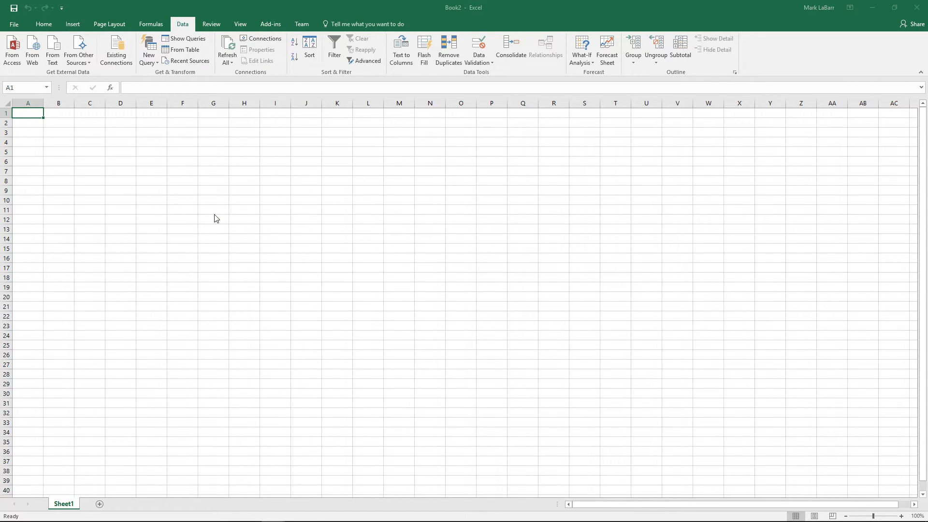
click(32, 50)
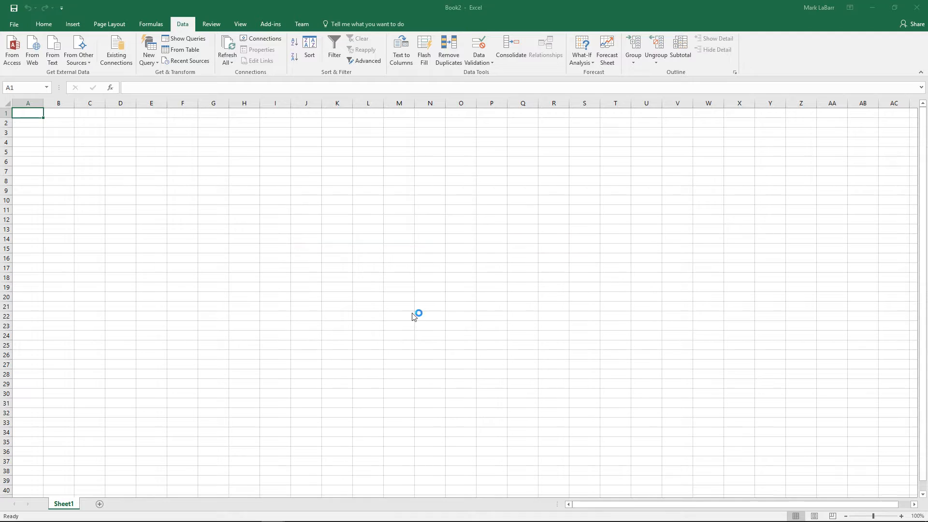
click(32, 50)
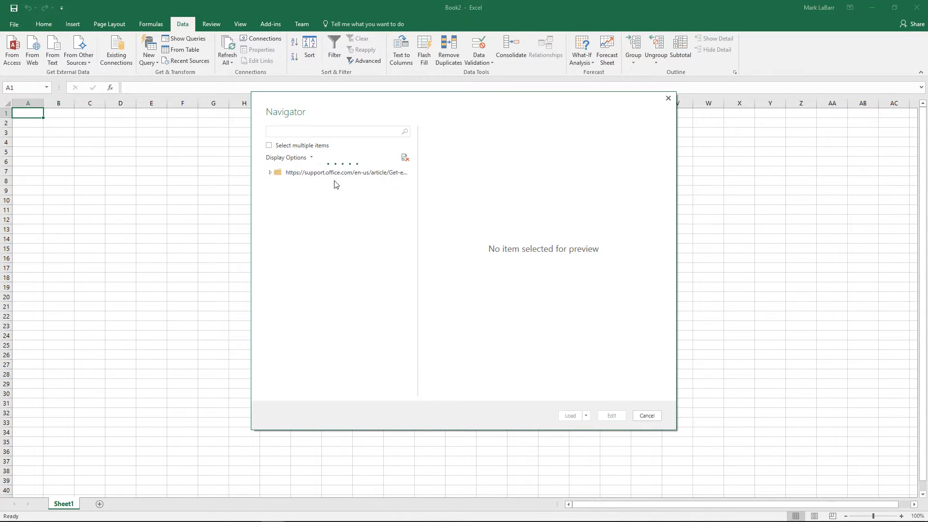
Expand the page's tables, preview the first one and view the page in Web View.
click(296, 221)
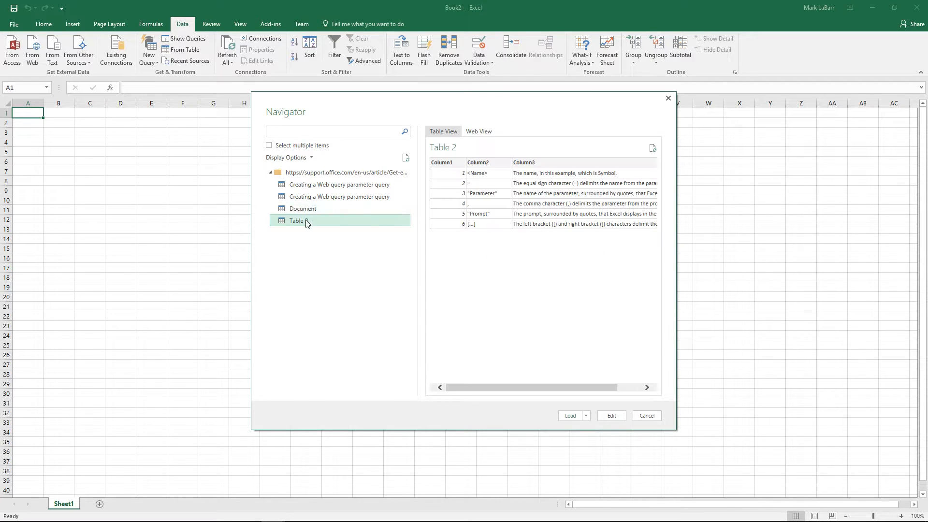
click(339, 184)
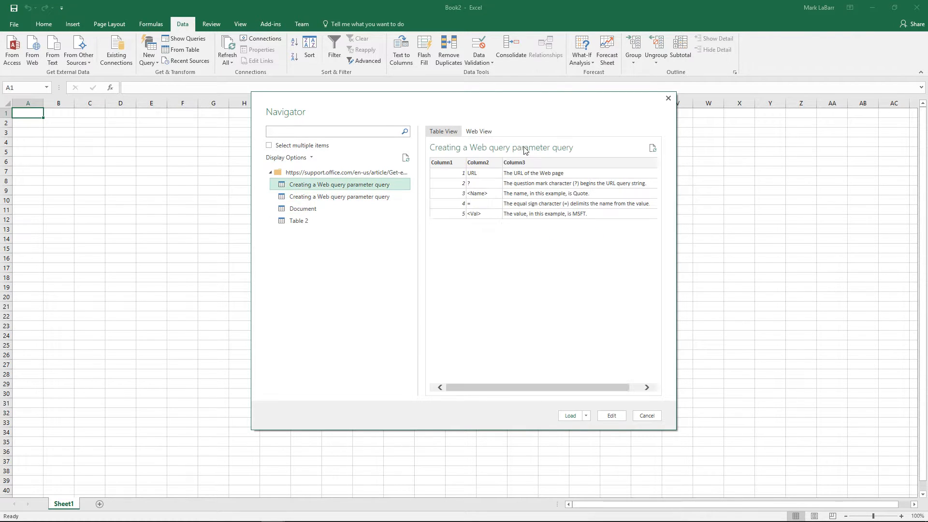
click(479, 131)
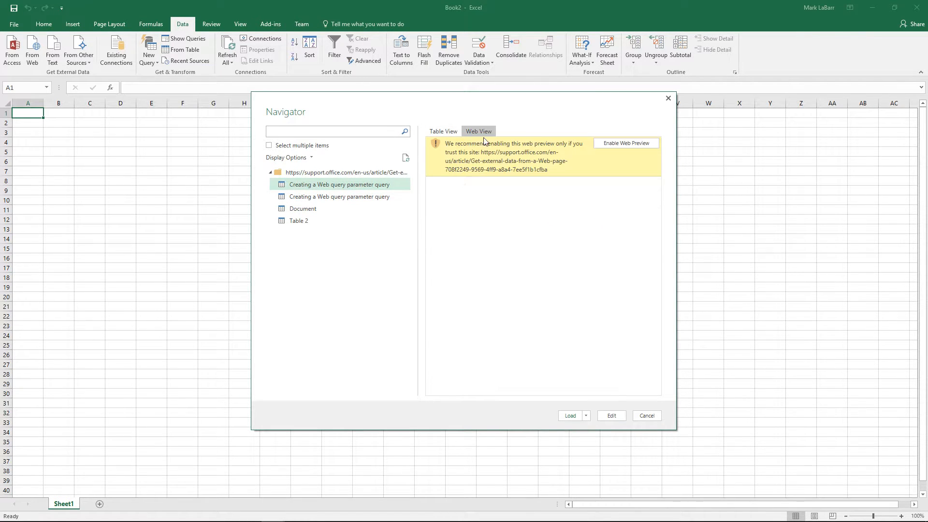
click(626, 143)
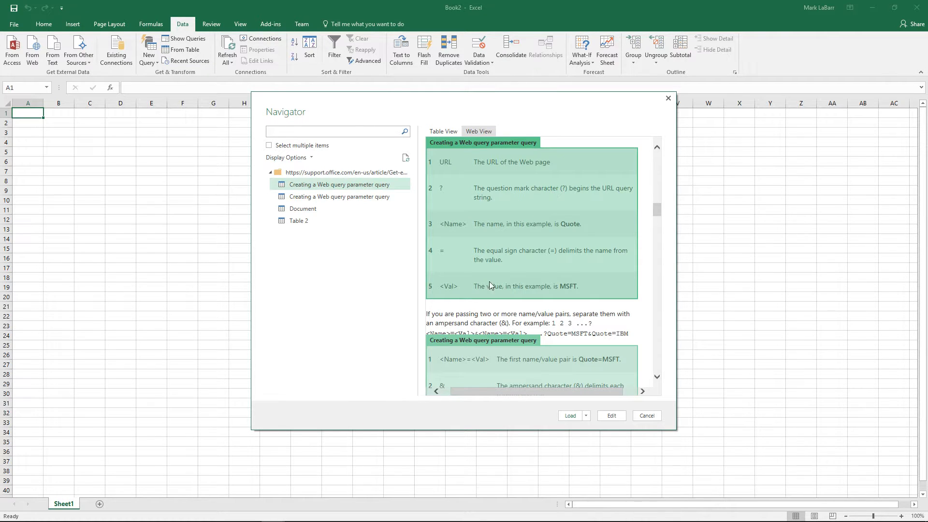
scroll(down, 3)
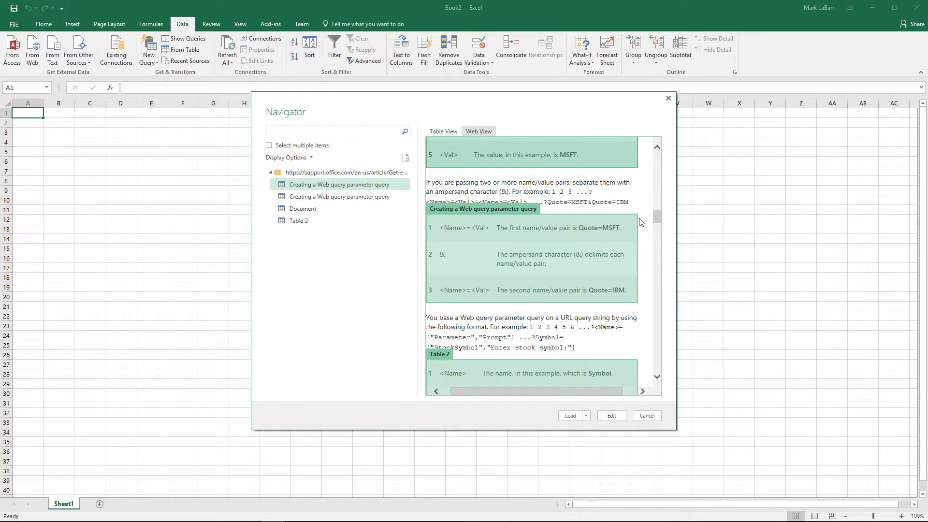
scroll(down, 3)
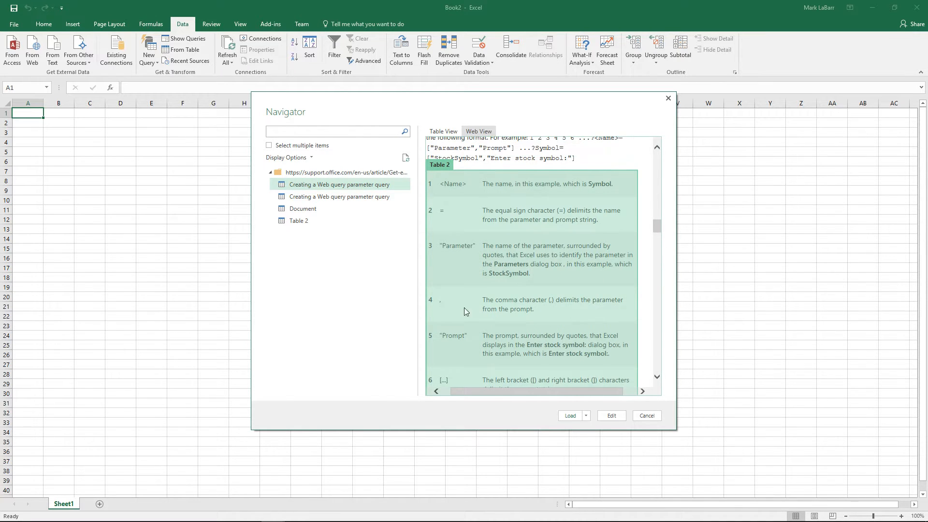
Select Table 2 and switch back to its Table View preview of six rows.
click(299, 221)
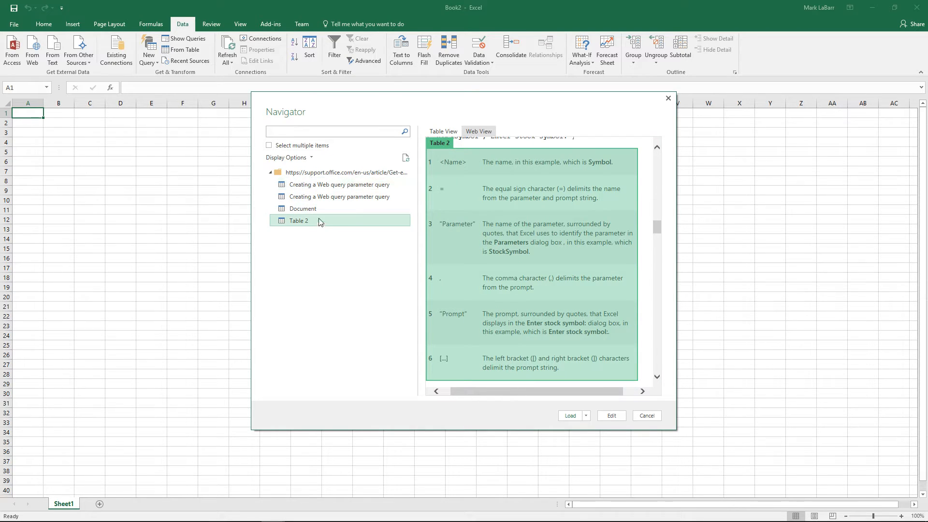
click(442, 130)
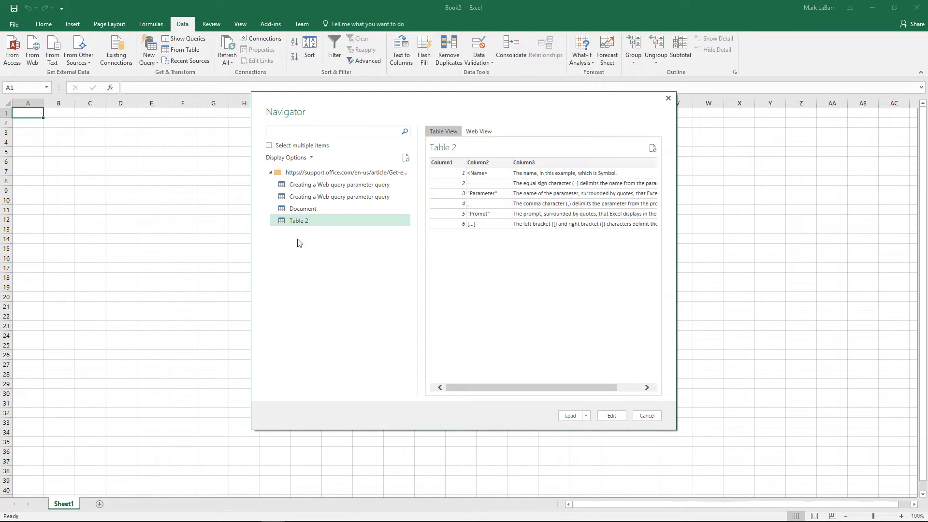
Edit Table 2 in the Query Editor and review its columns via the Transform and Home tabs.
click(647, 415)
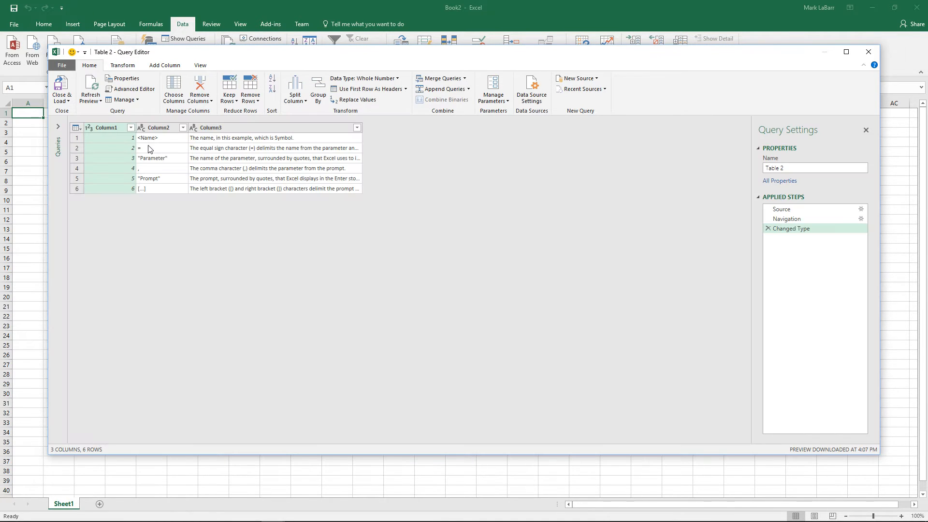
click(123, 65)
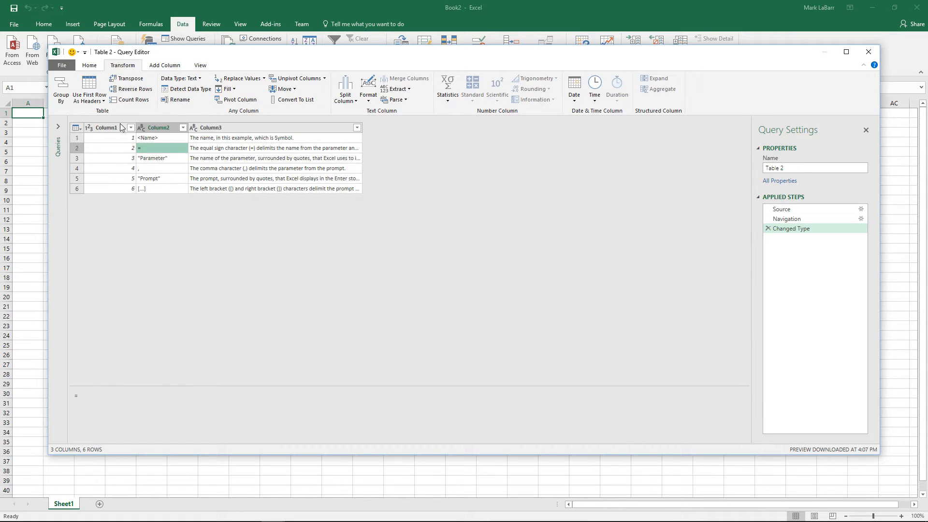
click(89, 65)
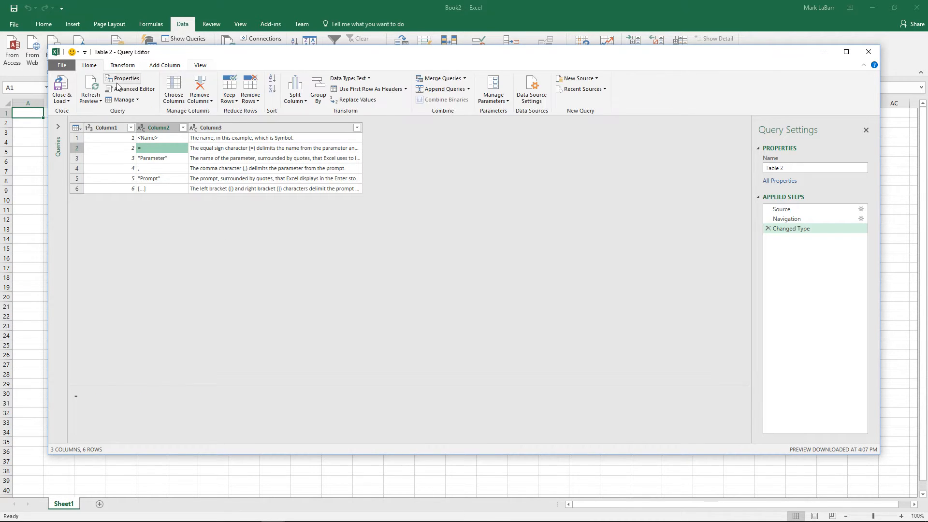
mouse_move(61, 88)
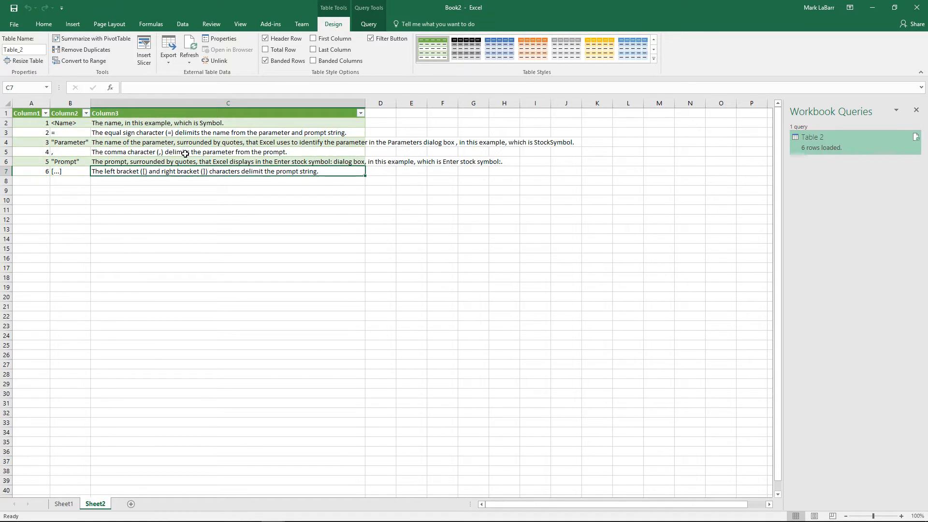
Inspect the loaded Sheet2 table's Column3 descriptions and the equals sign in B3.
click(69, 142)
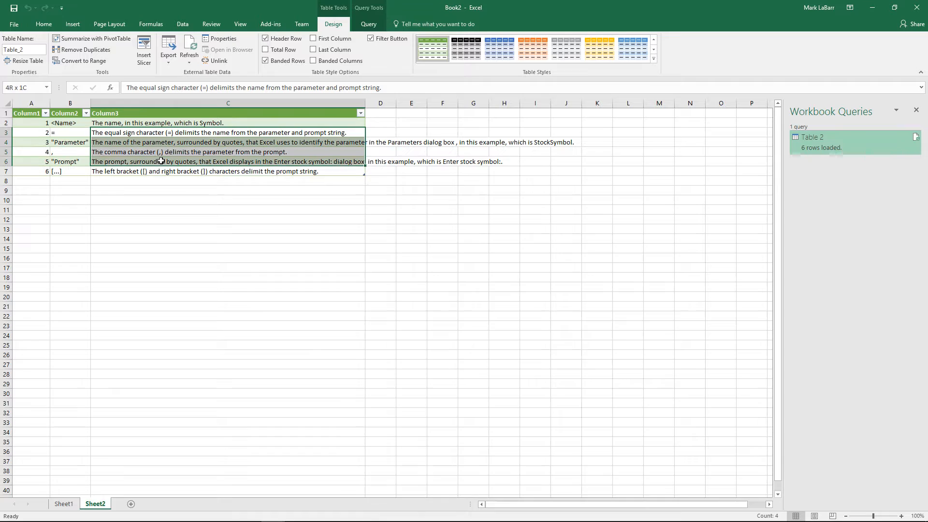
click(69, 132)
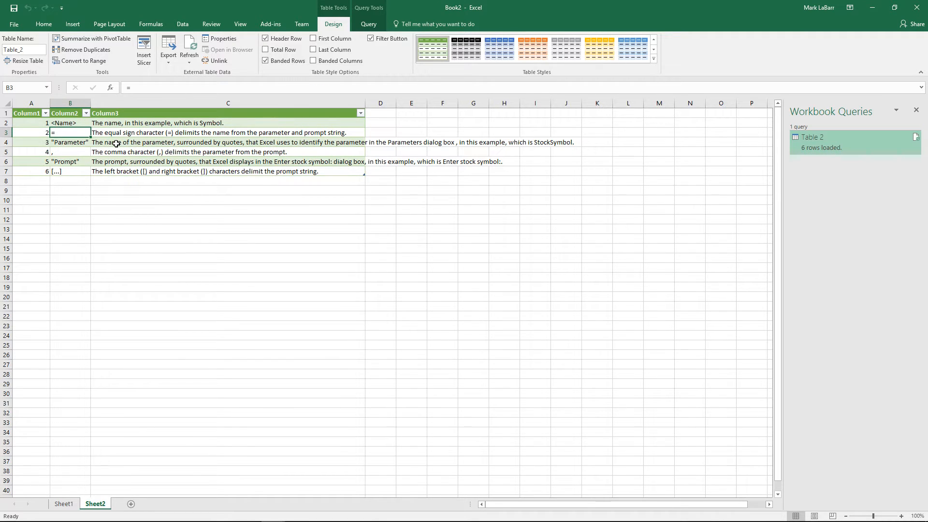
mouse_move(132, 155)
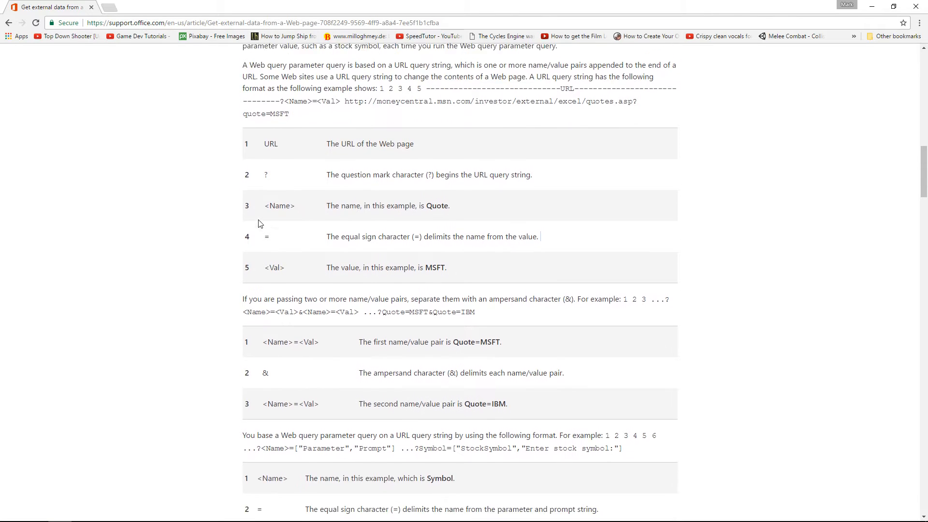
Scroll the support article to the redirecting Web queries section and back.
scroll(down, 3)
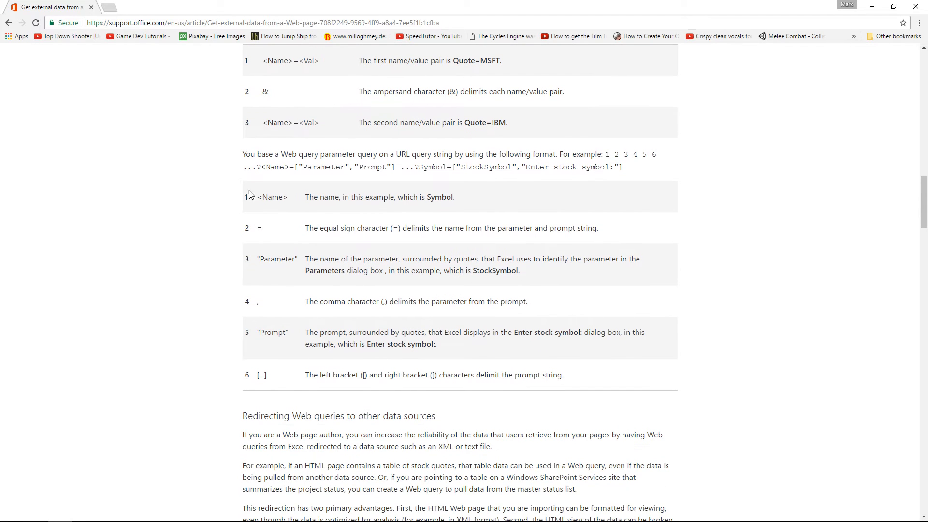
scroll(up, 3)
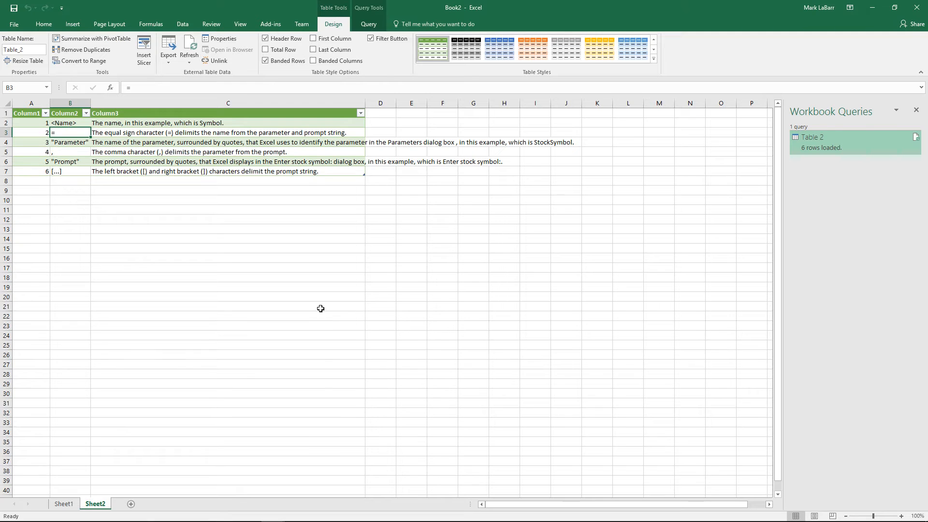
Paste the article text at C9 and convert the paste into a Refreshable Web Query.
key(ctrl+v)
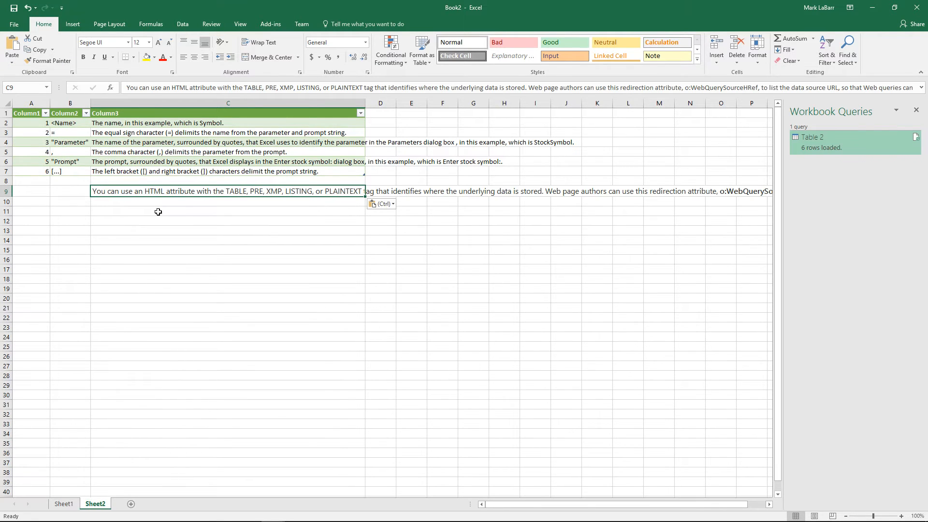
click(380, 204)
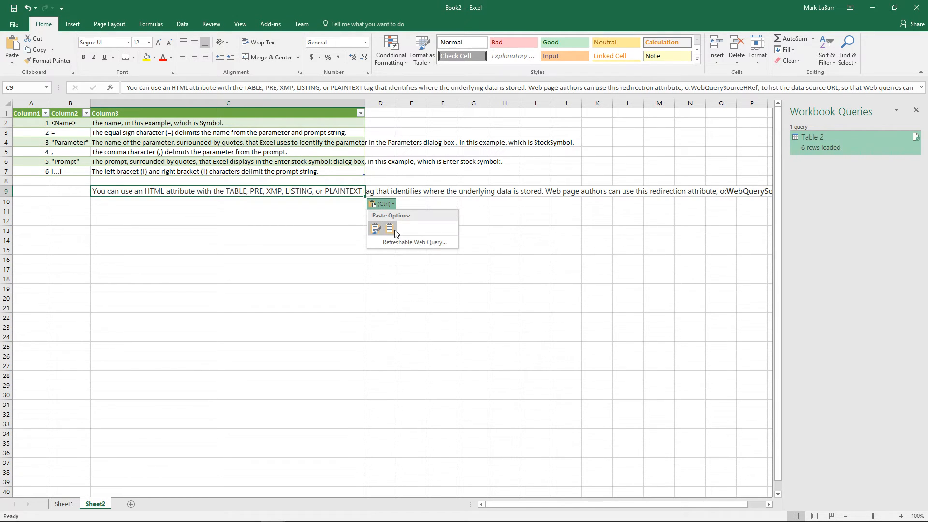
mouse_move(386, 245)
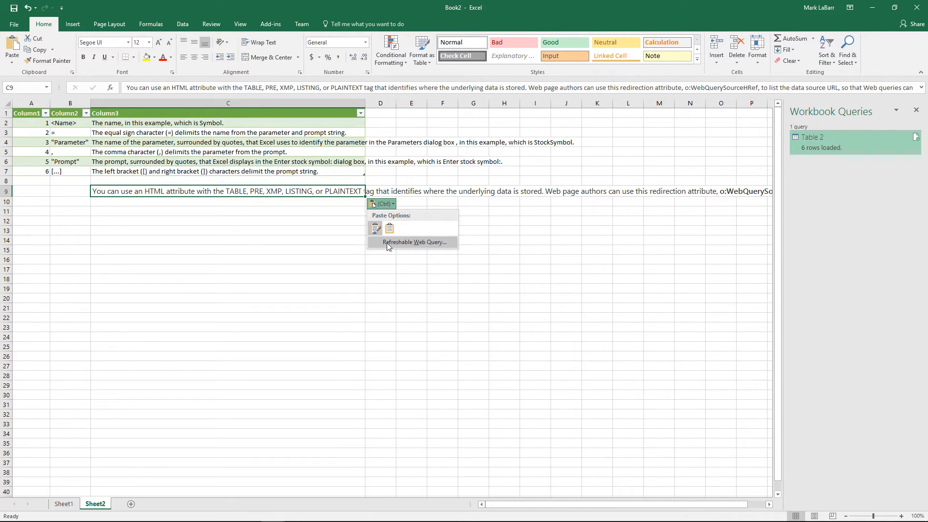
mouse_move(423, 245)
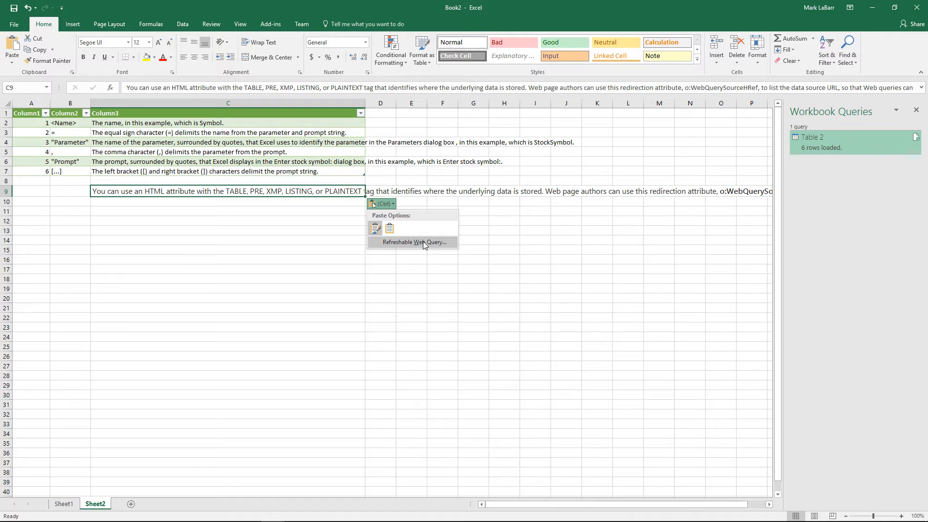
click(412, 242)
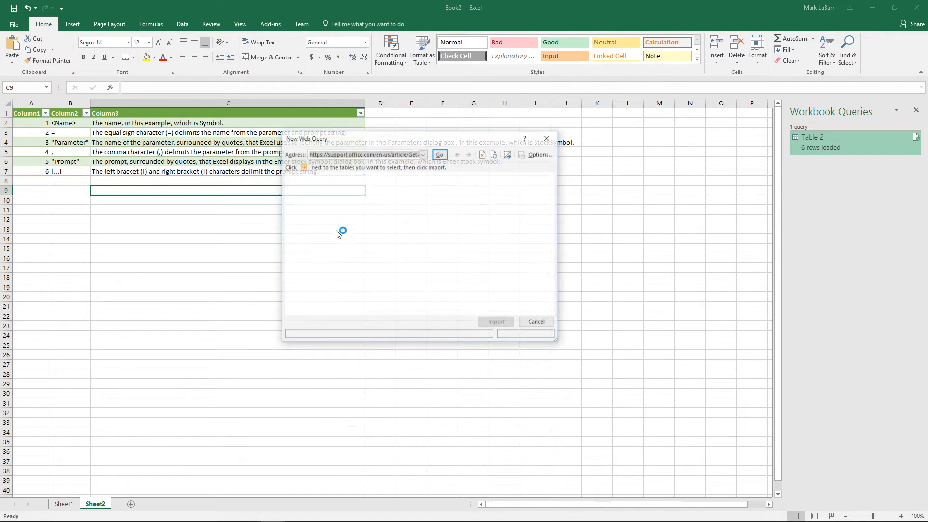
Scroll through the loaded support article in the New Web Query preview.
click(439, 154)
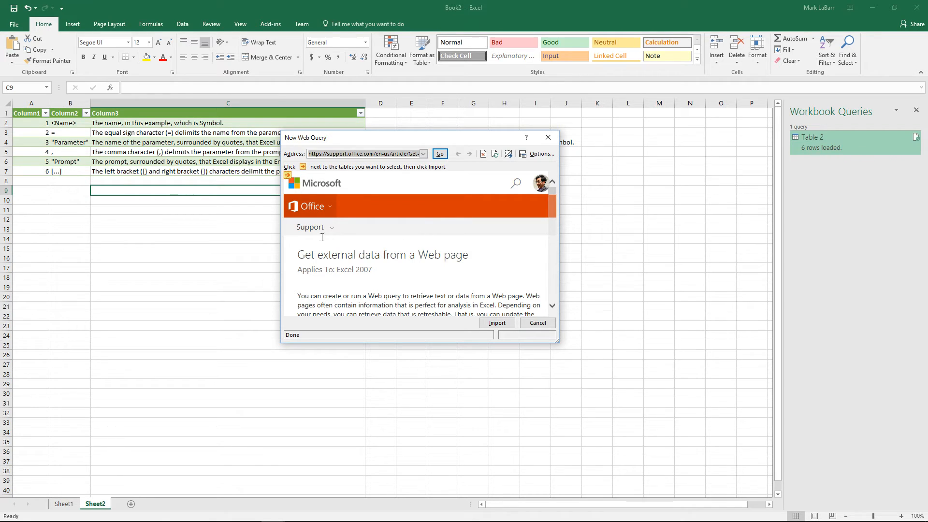
scroll(down, 3)
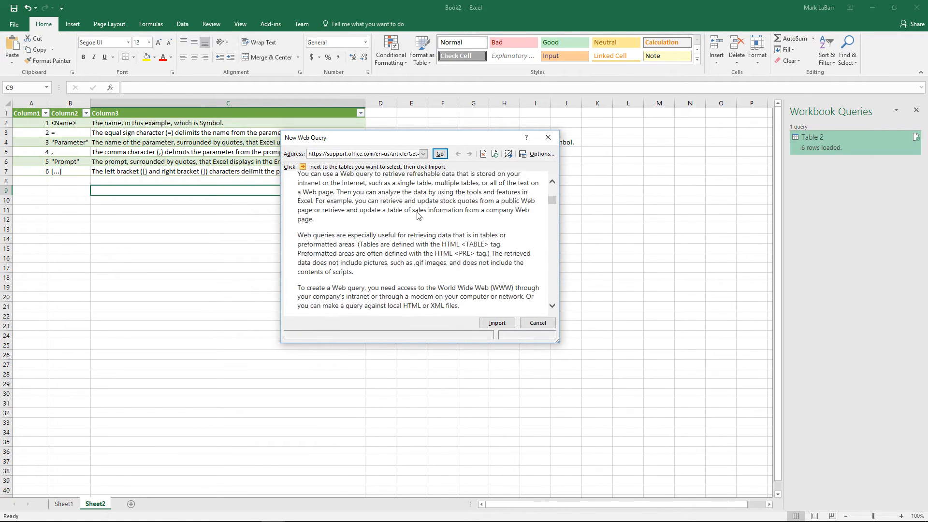
scroll(down, 3)
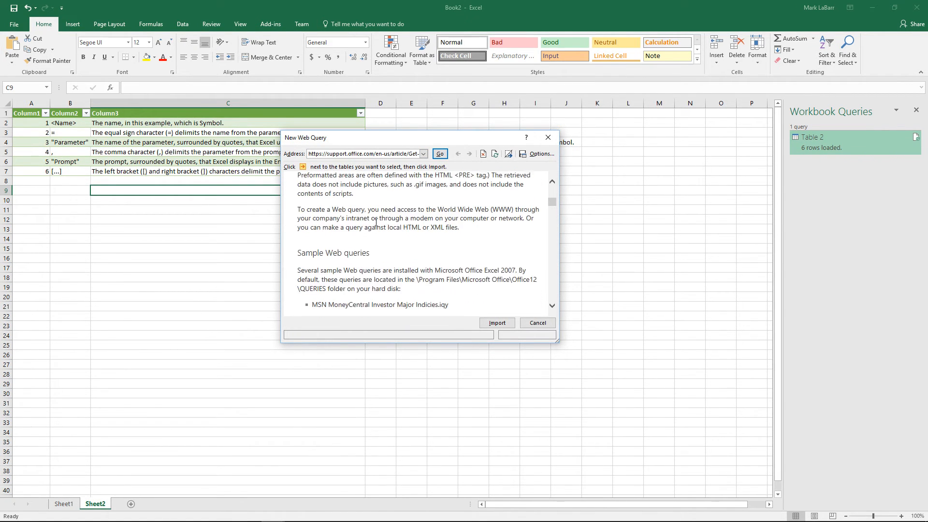
scroll(down, 3)
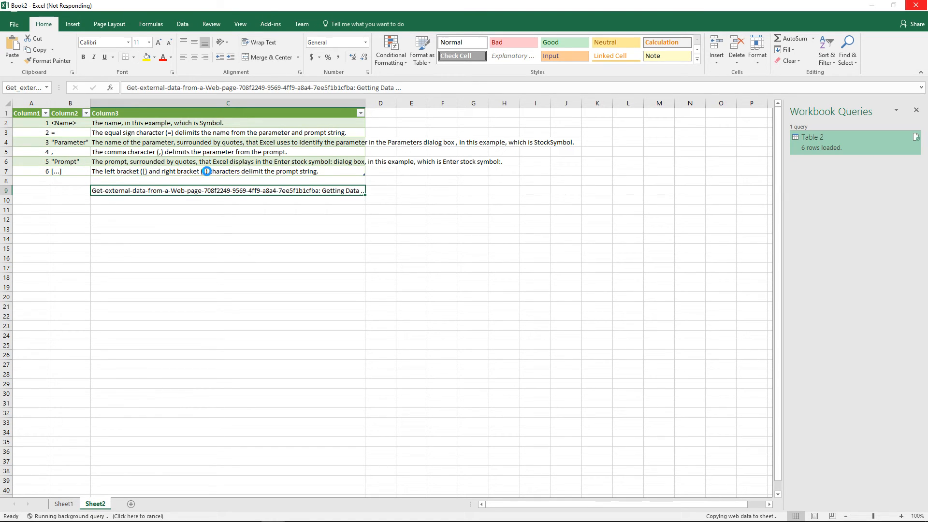
mouse_move(221, 241)
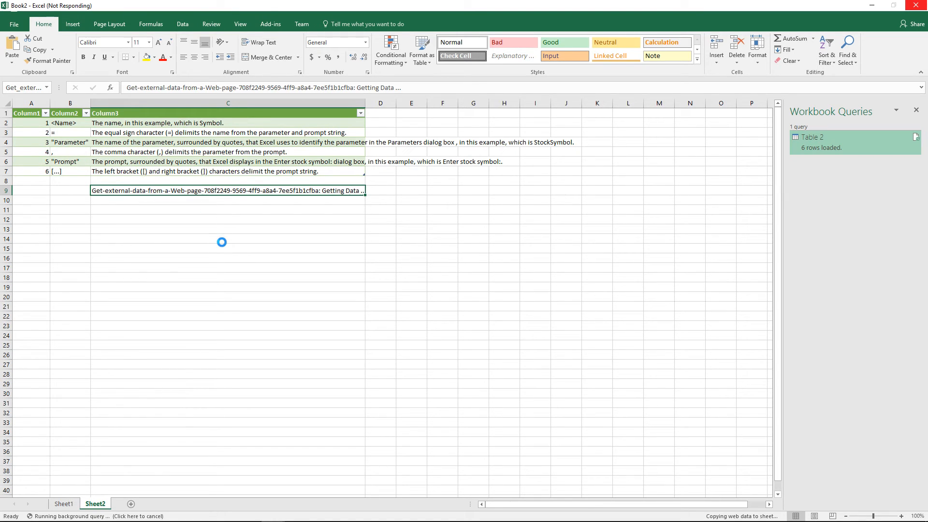
mouse_move(259, 181)
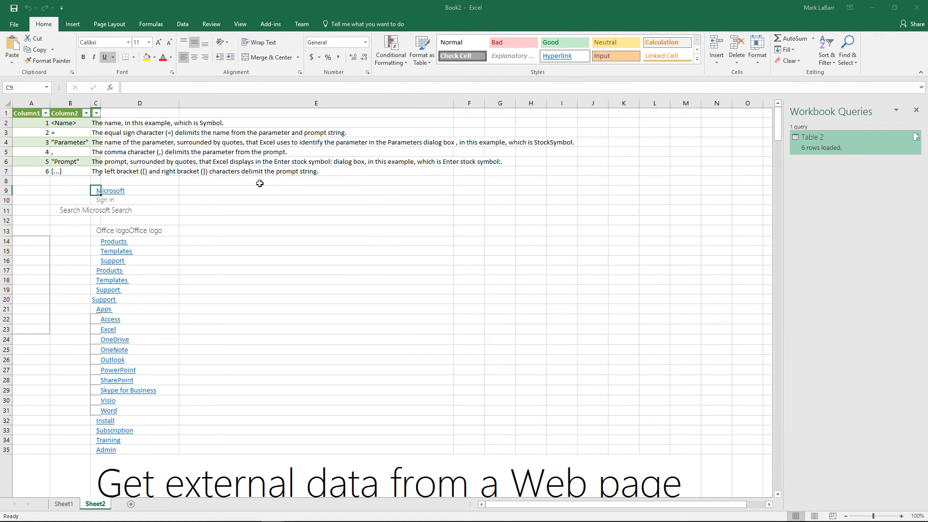
scroll(down, 3)
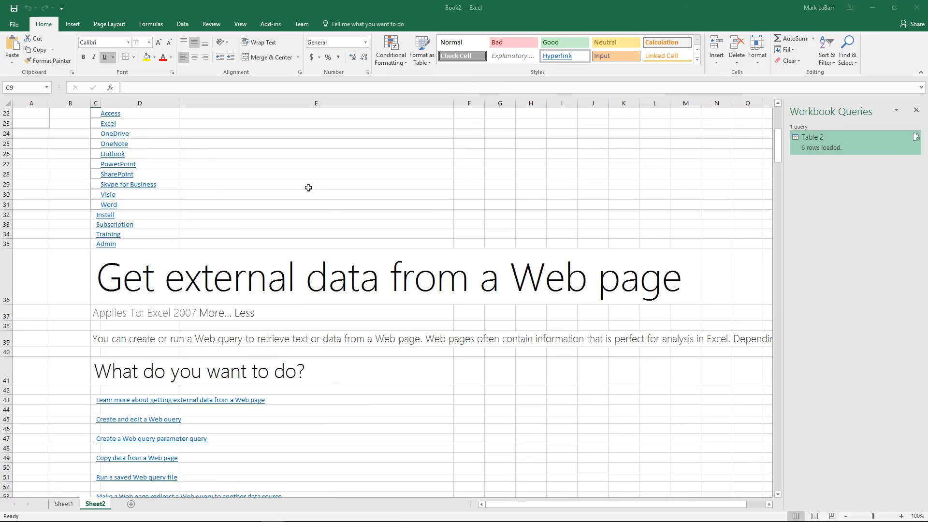
scroll(down, 3)
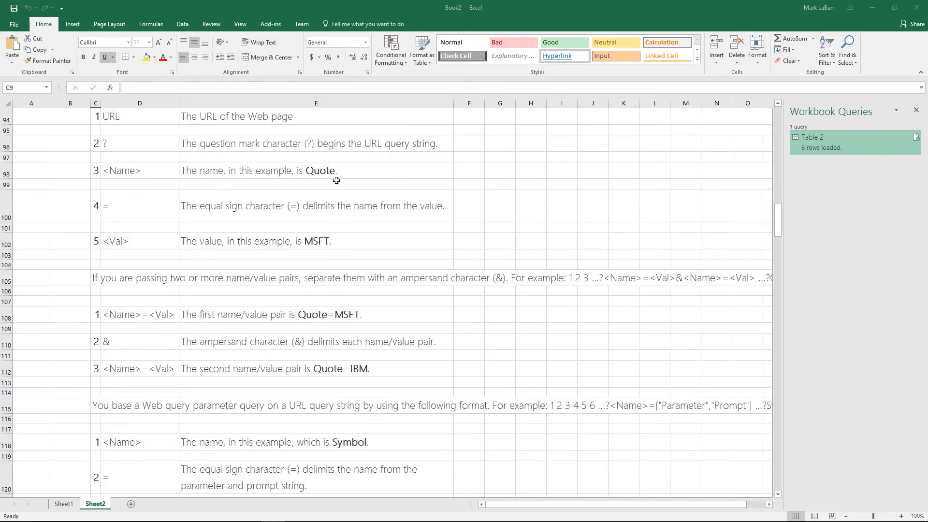
scroll(down, 3)
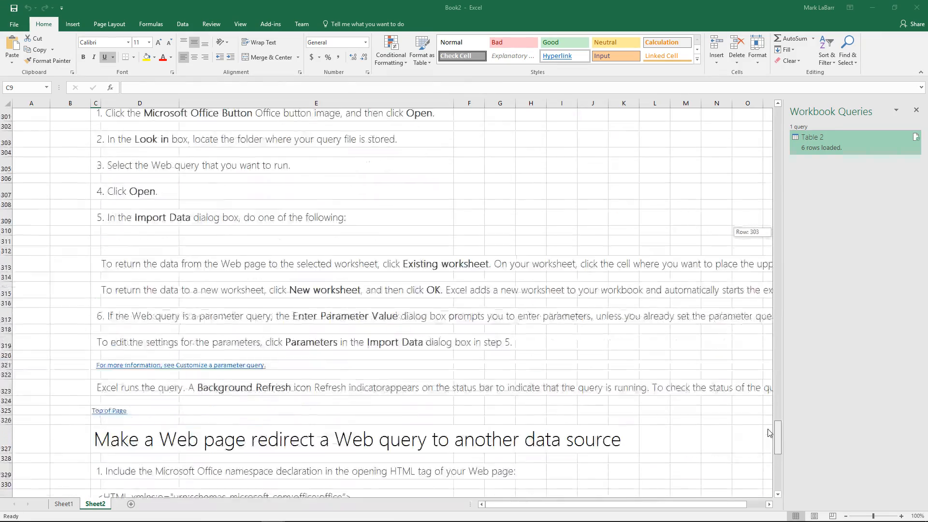
scroll(down, 3)
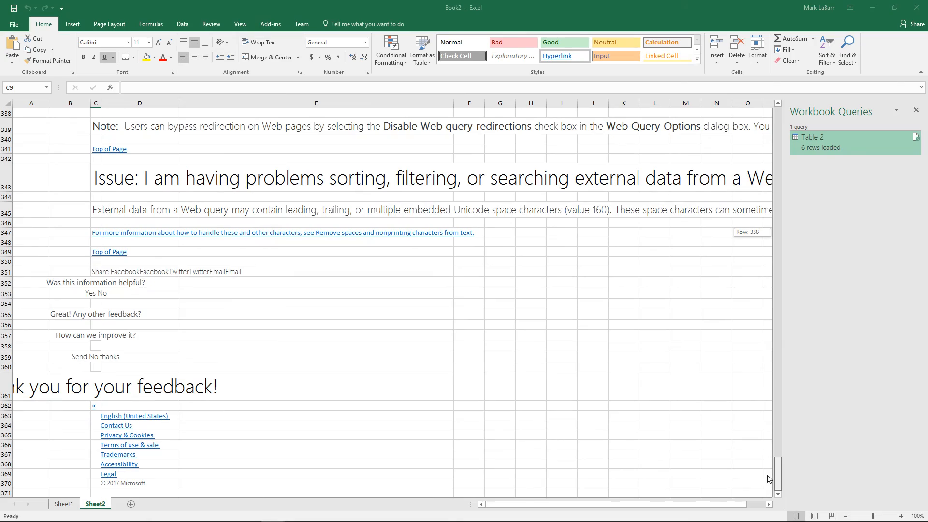
scroll(up, 3)
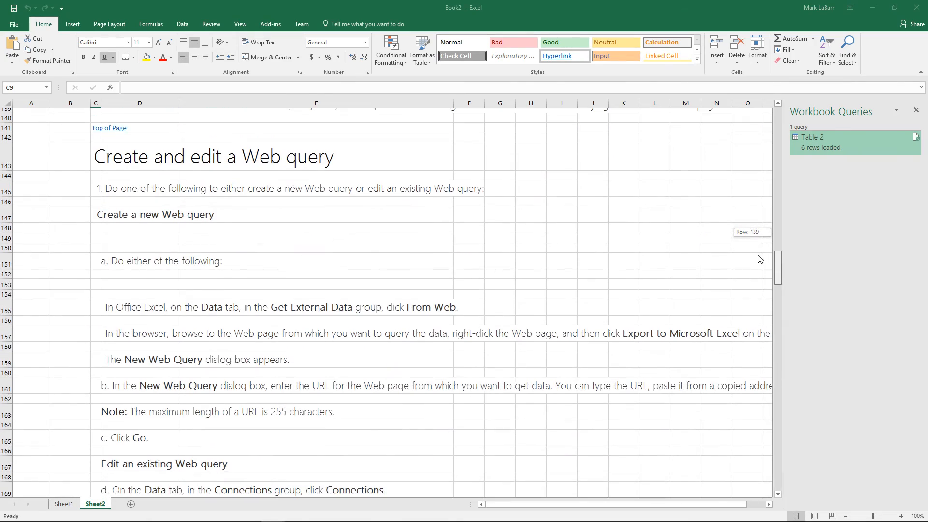
scroll(up, 3)
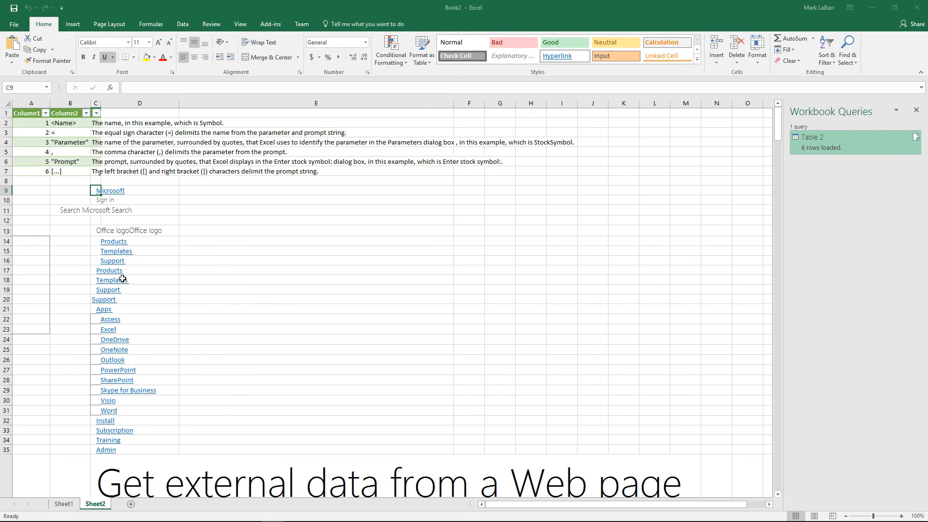
scroll(down, 3)
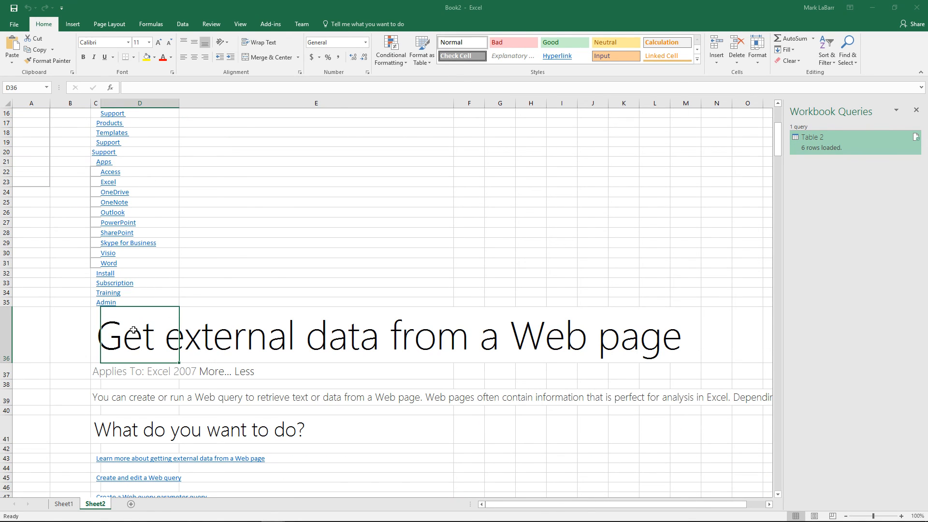
click(560, 336)
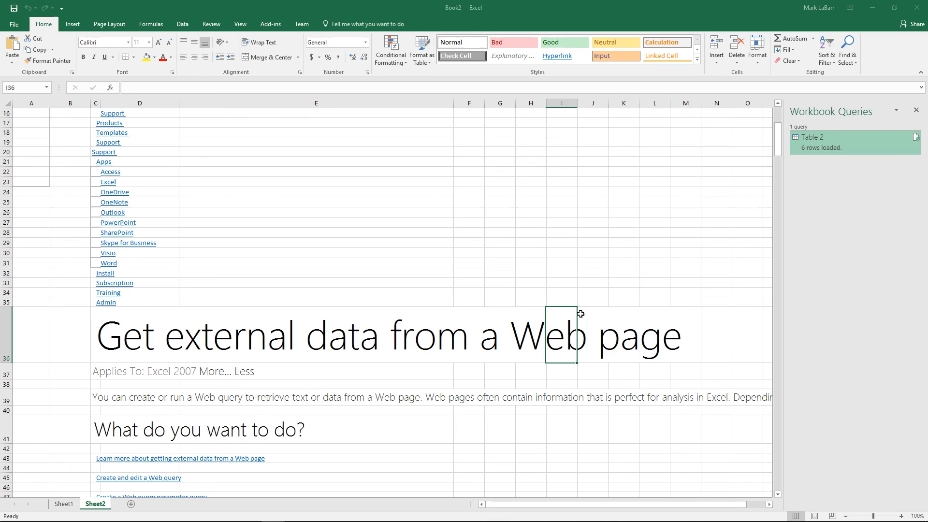